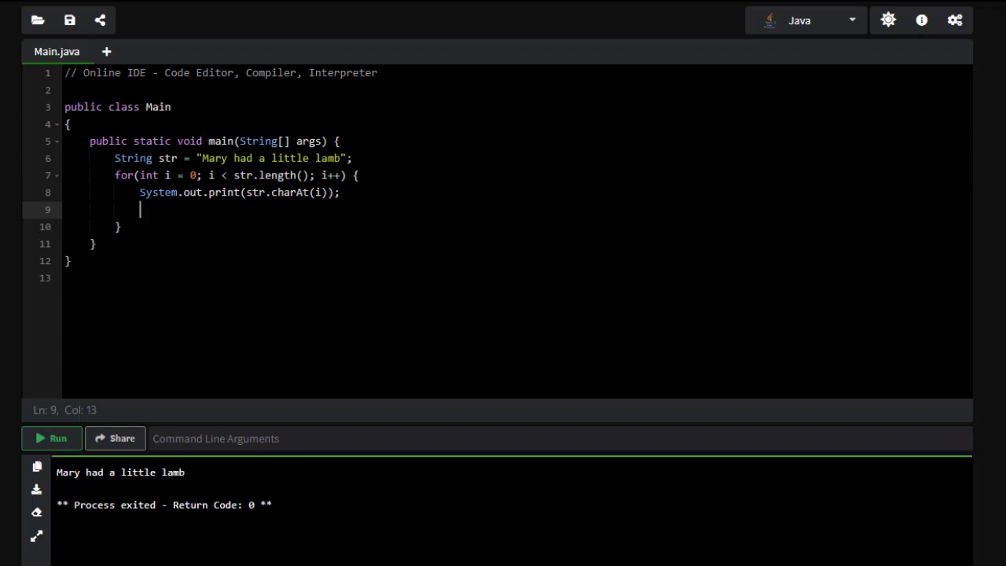
Step: Store each character as char letter = str.charAt(i); inside the for loop
{"action": "type", "text": "char letter"}
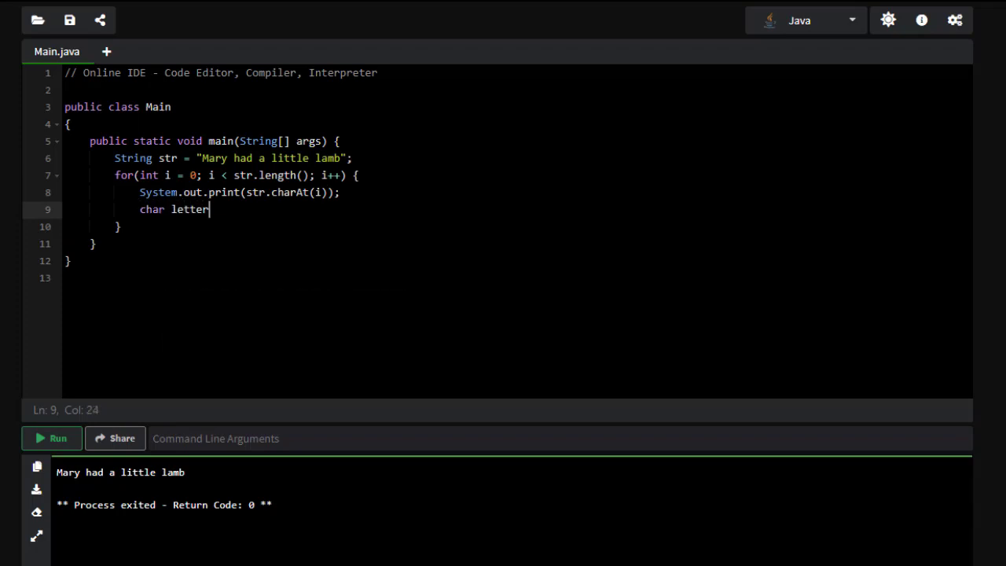
{"action": "type", "text": "="}
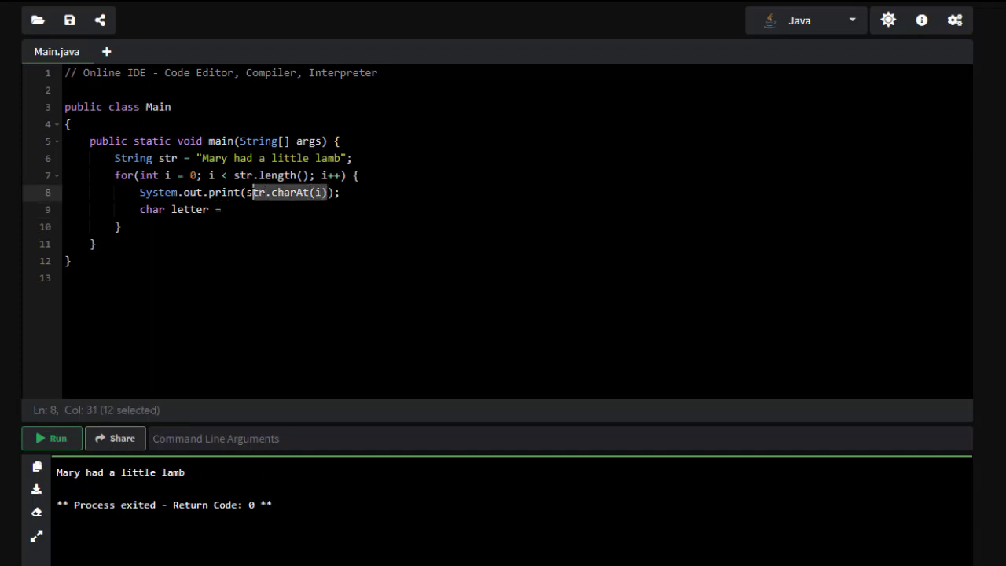
{"action": "type", "text": "str.charAt(i);"}
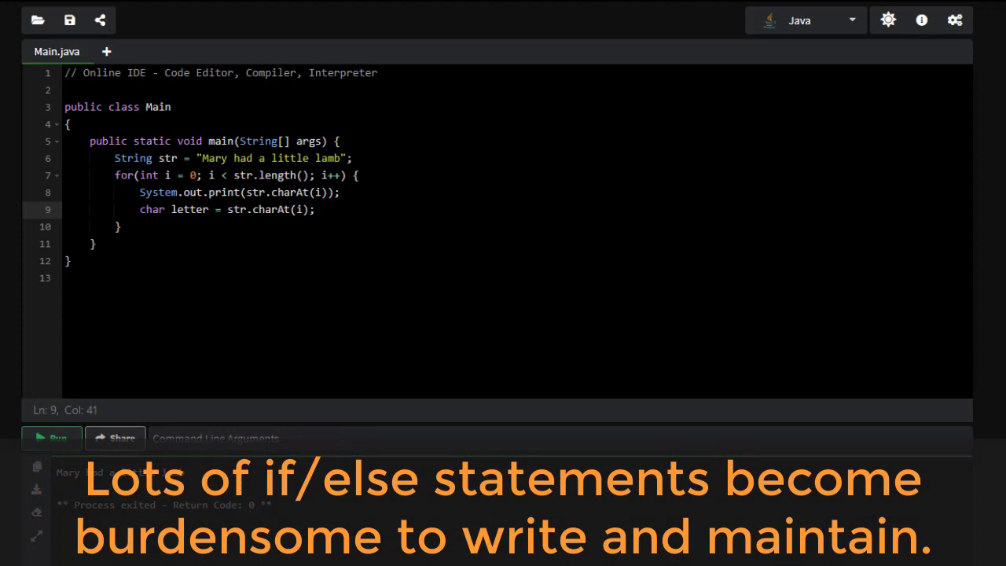
Step: Draft an if block testing letter == "a" || letter == "A"
{"action": "type", "text": "if()"}
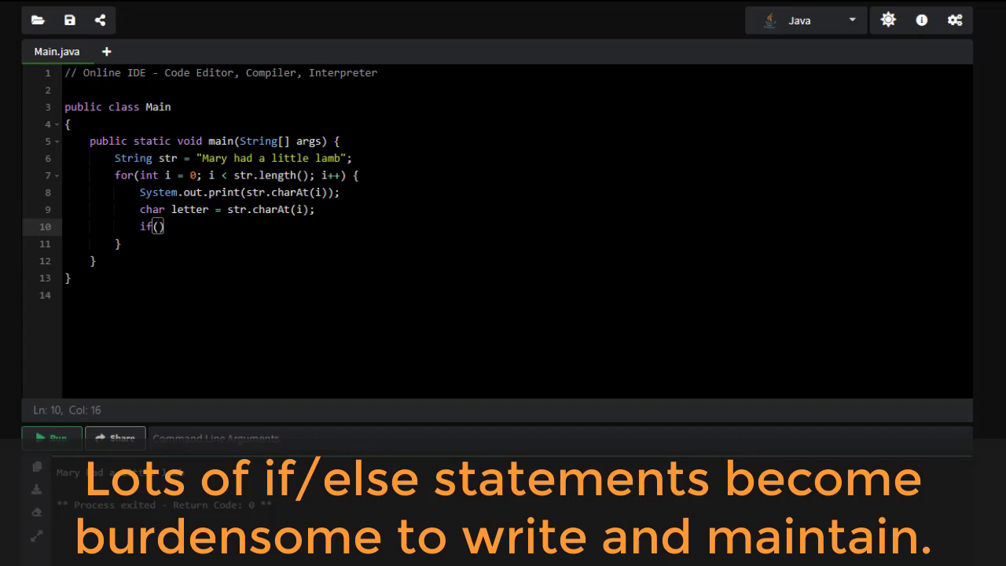
{"action": "type", "text": "letter == \"a"}
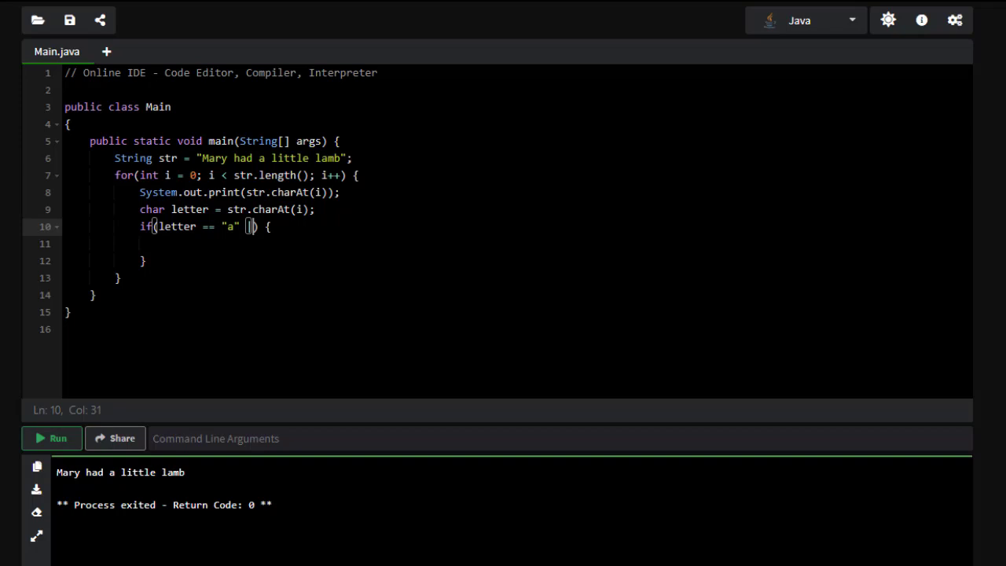
{"action": "type", "text": "|| c"}
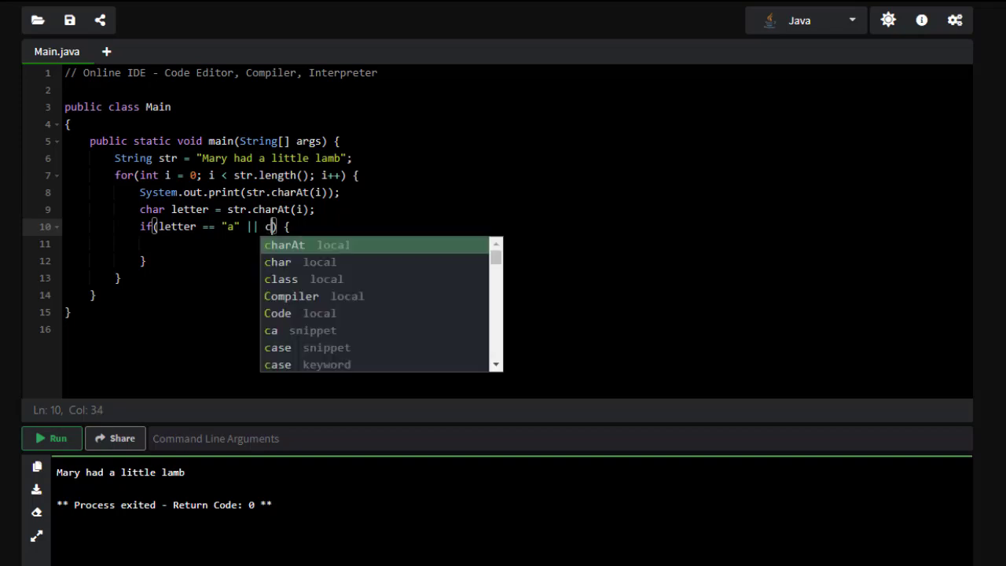
{"action": "type", "text": "etter == \"A"}
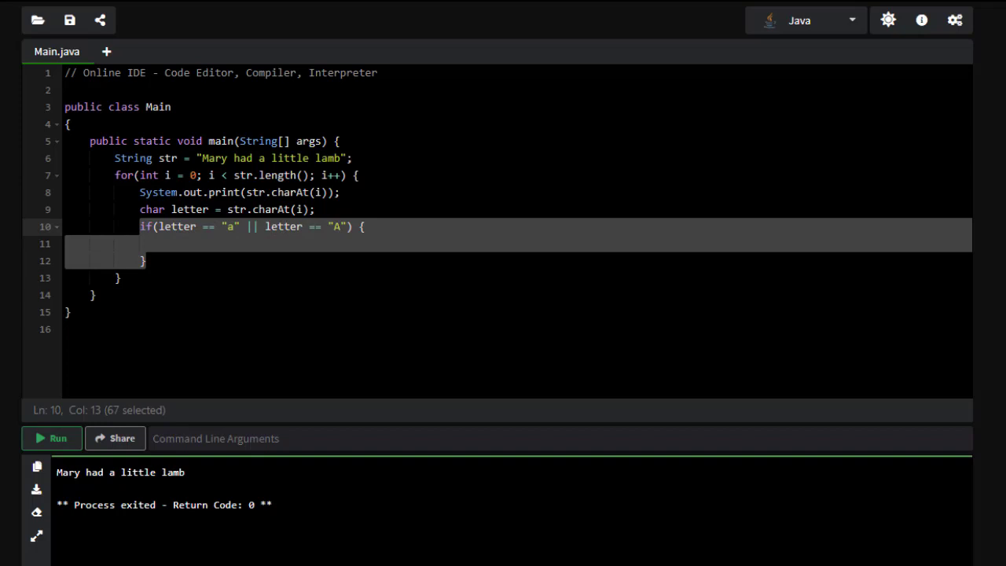
Step: Replace the if block with a switch(letter) { } statement
{"action": "key", "text": "Delete"}
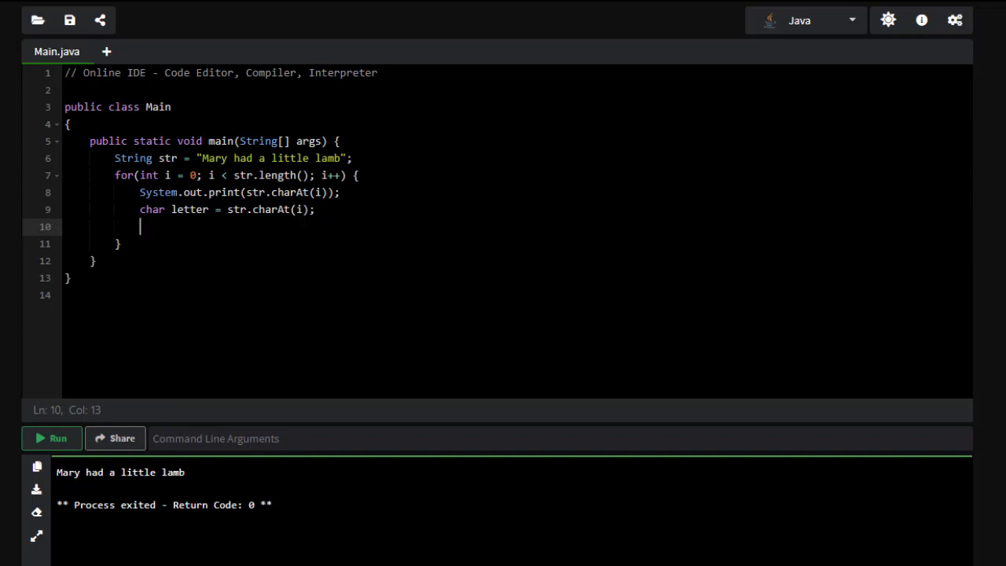
{"action": "type", "text": "switch("}
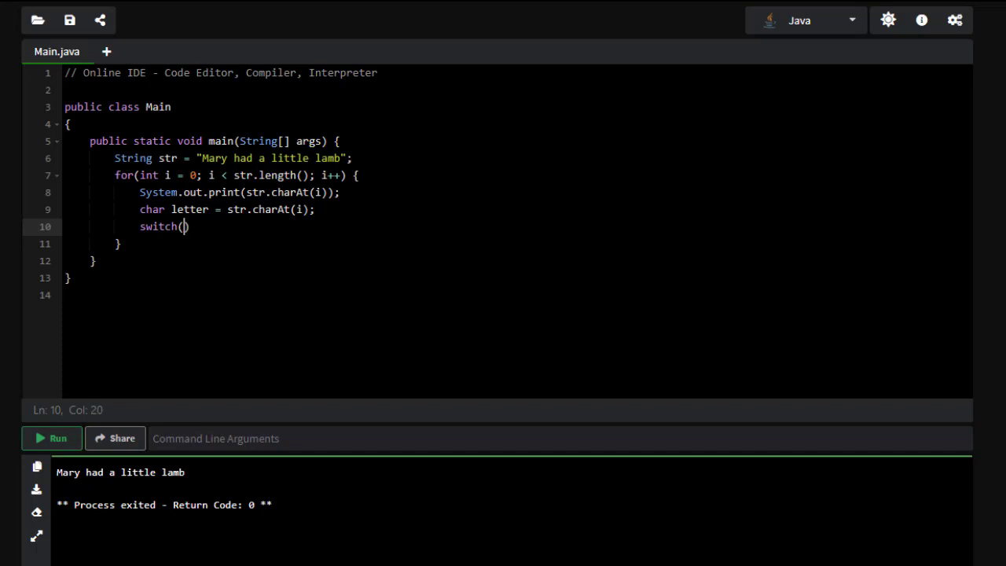
{"action": "type", "text": "letter"}
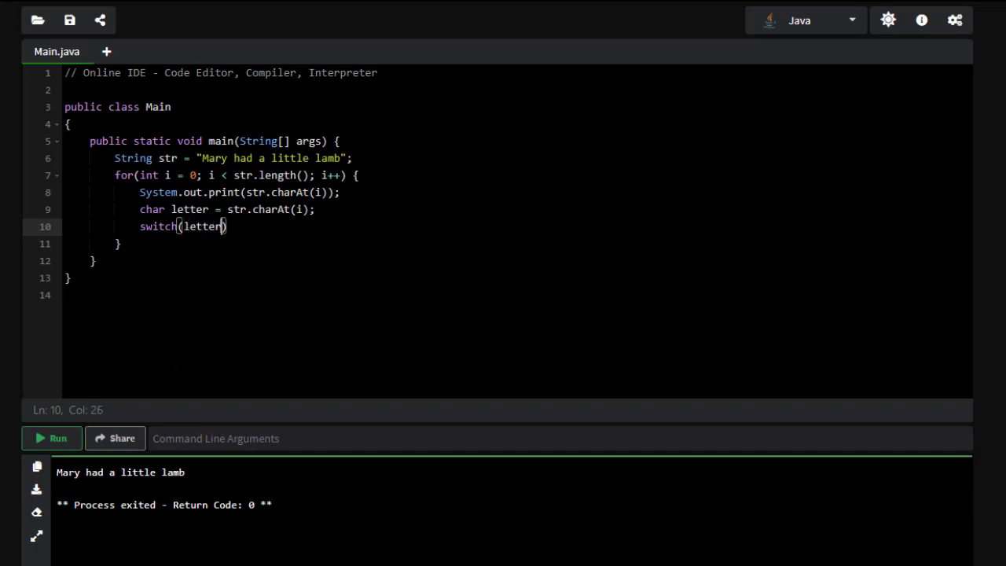
{"action": "type", "text": "{"}
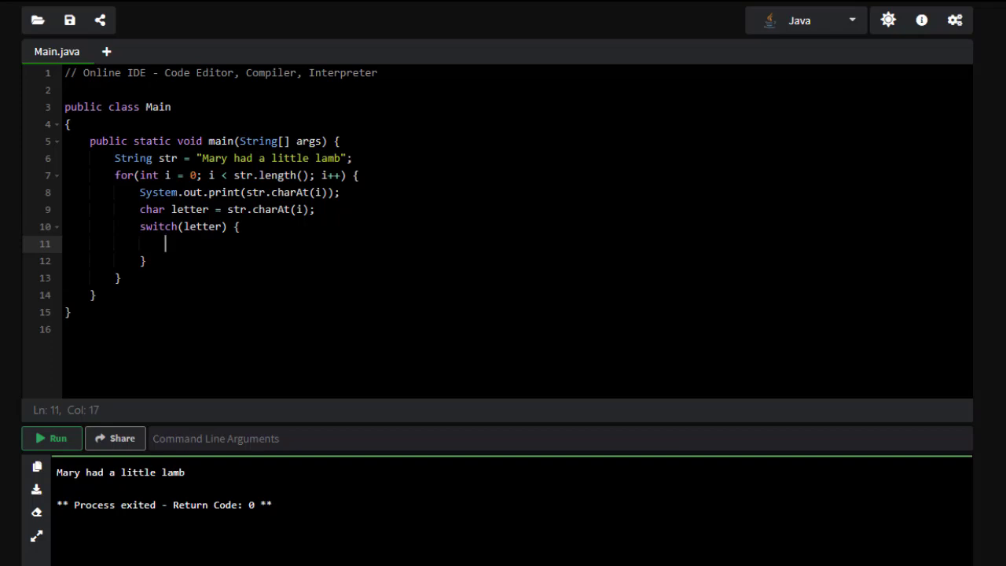
Step: Add cases 'a' and 'A' that print "alpha" and then break
{"action": "type", "text": "case"}
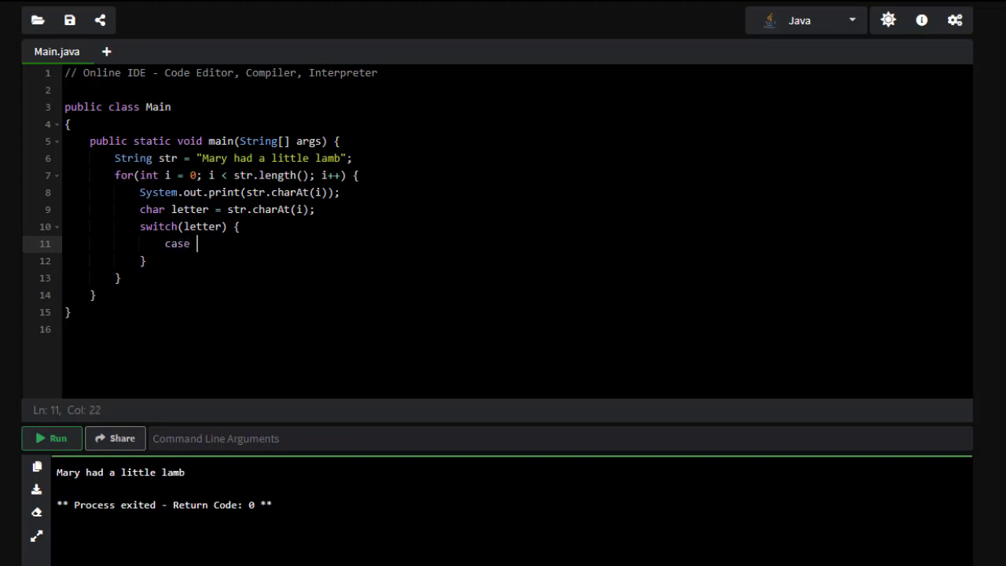
{"action": "type", "text": "'a'"}
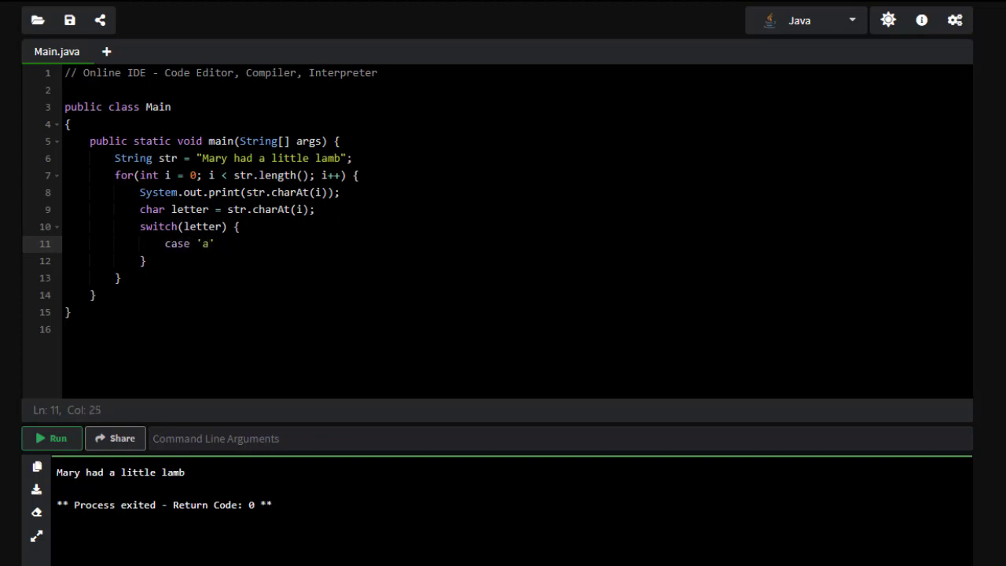
{"action": "type", "text": ":"}
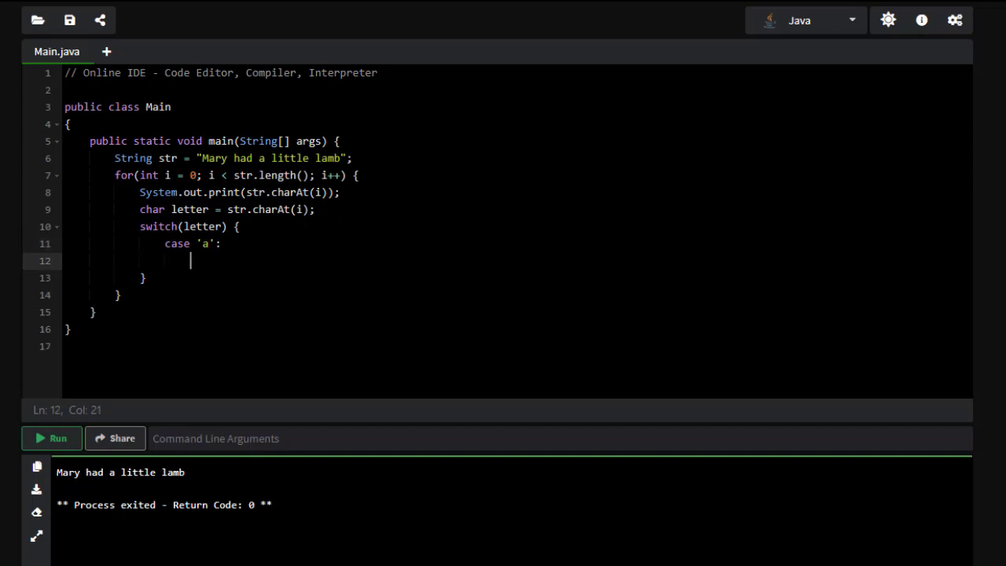
{"action": "type", "text": "Syste"}
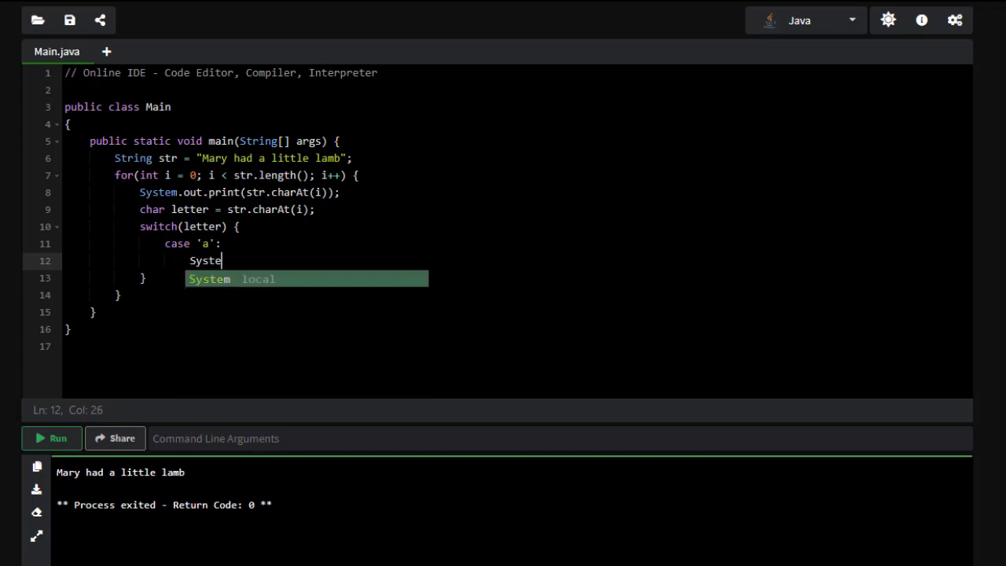
{"action": "type", "text": "m.out.print("}
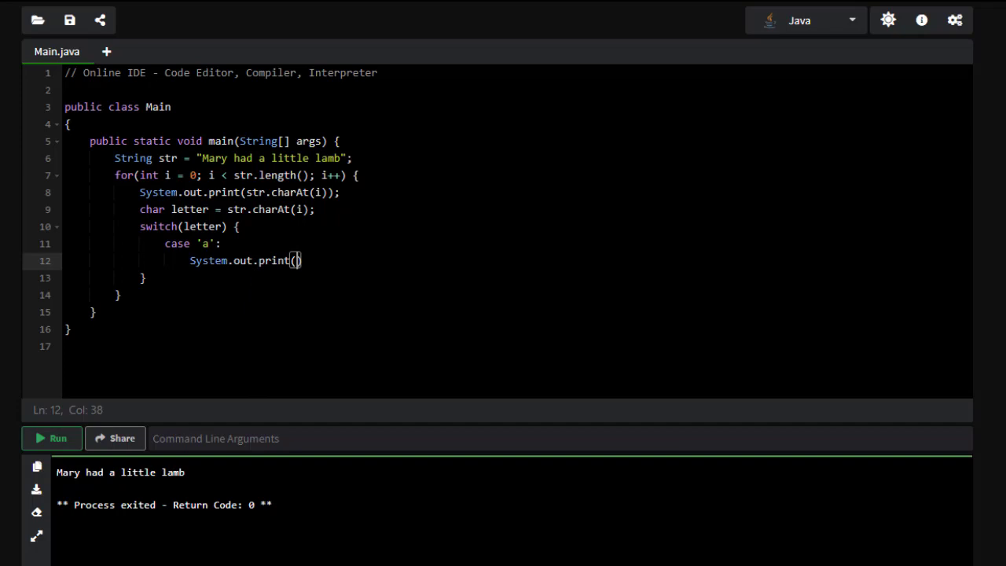
{"action": "type", "text": "\"alpha\""}
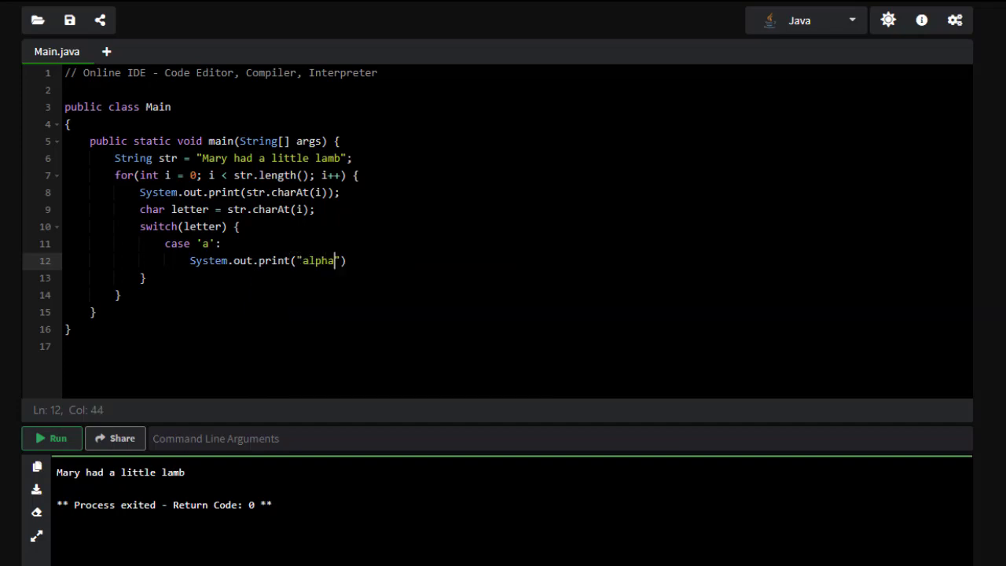
{"action": "type", "text": ");"}
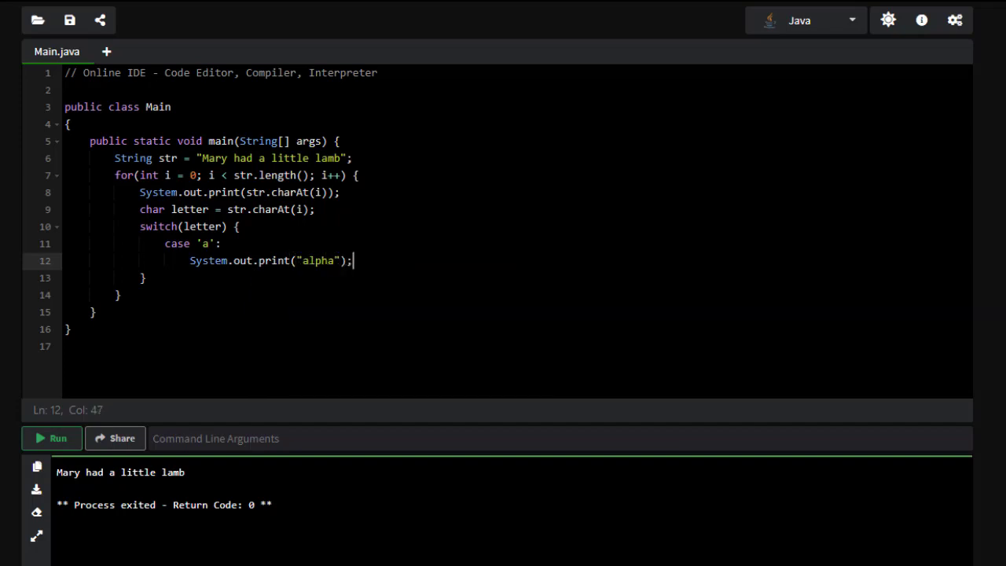
{"action": "type", "text": "break;"}
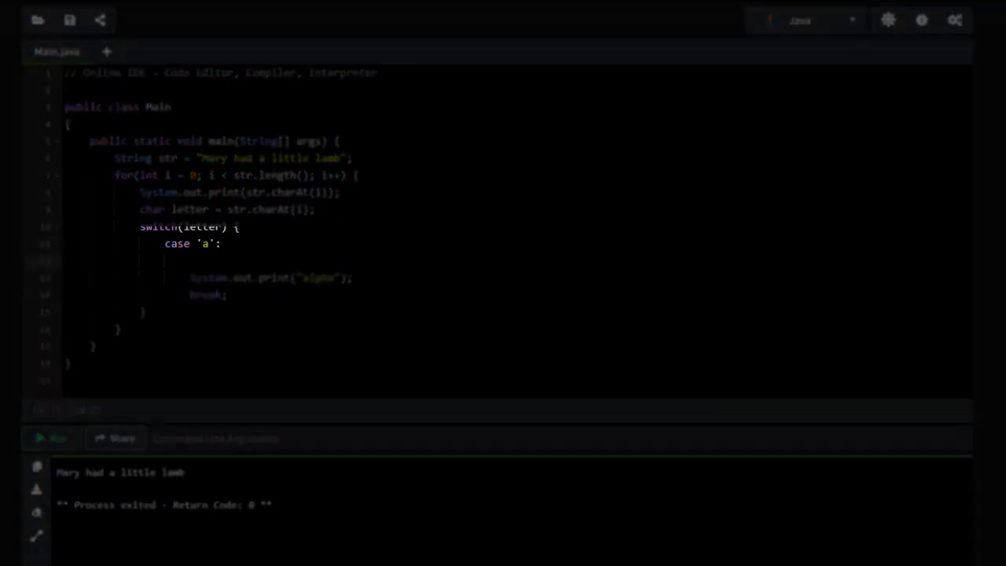
{"action": "type", "text": "case 'A' :"}
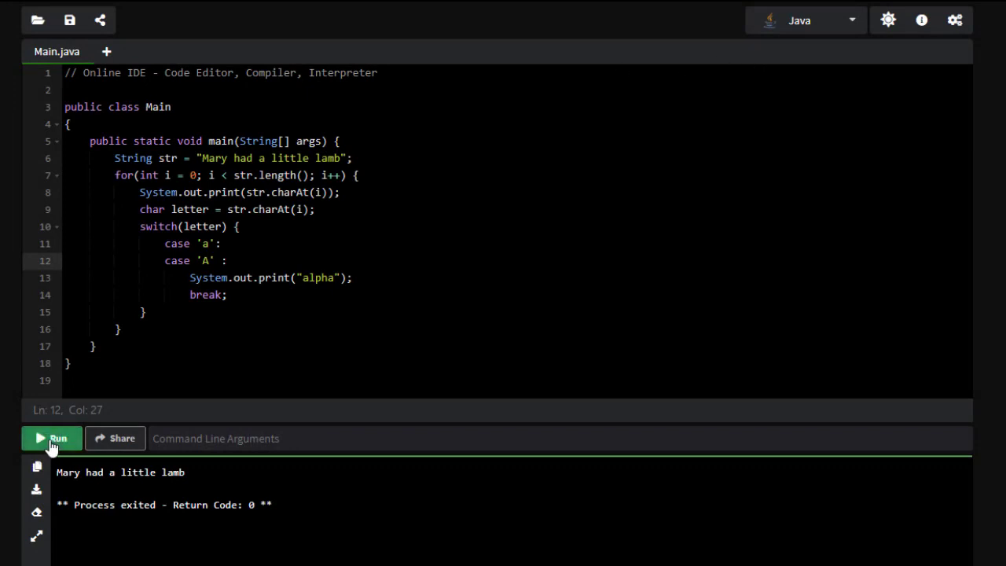
Step: Run the program to see alpha after each a, then comment out the character print line
{"action": "left_click", "coordinate": [50, 437]}
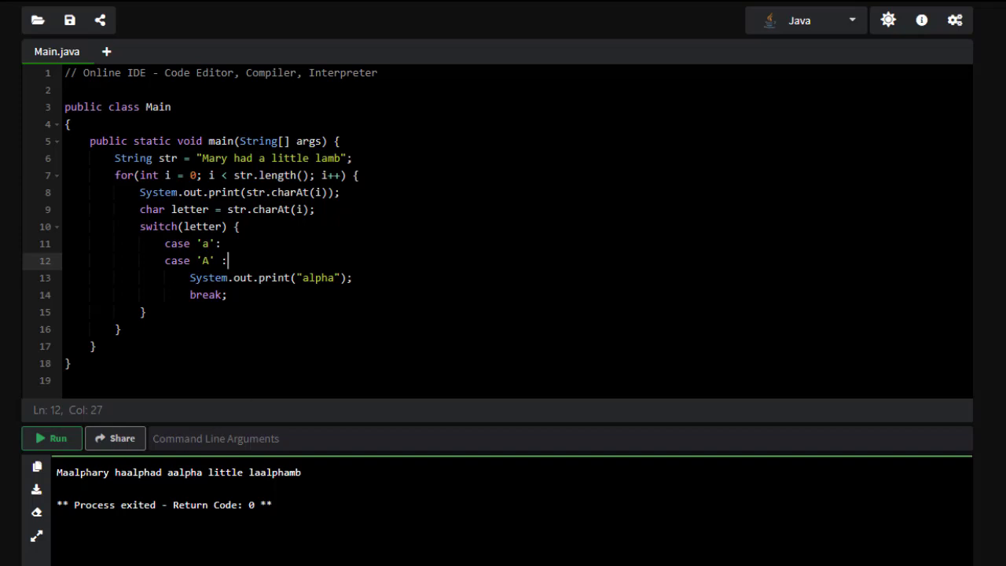
{"action": "type", "text": "//"}
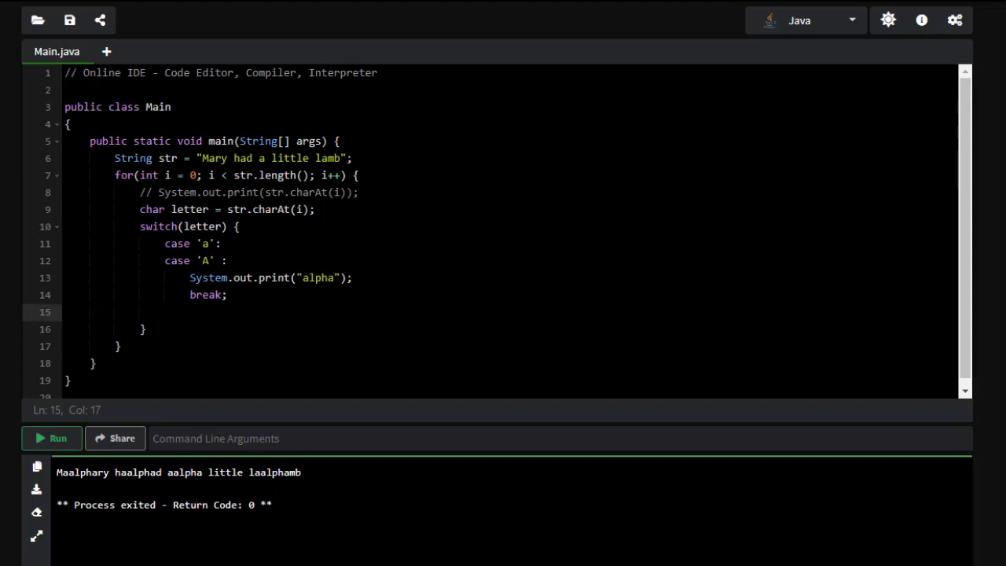
Step: Add cases 'b' and 'B' and lowercase the letter with toLowerCase before the switch
{"action": "type", "text": "case"}
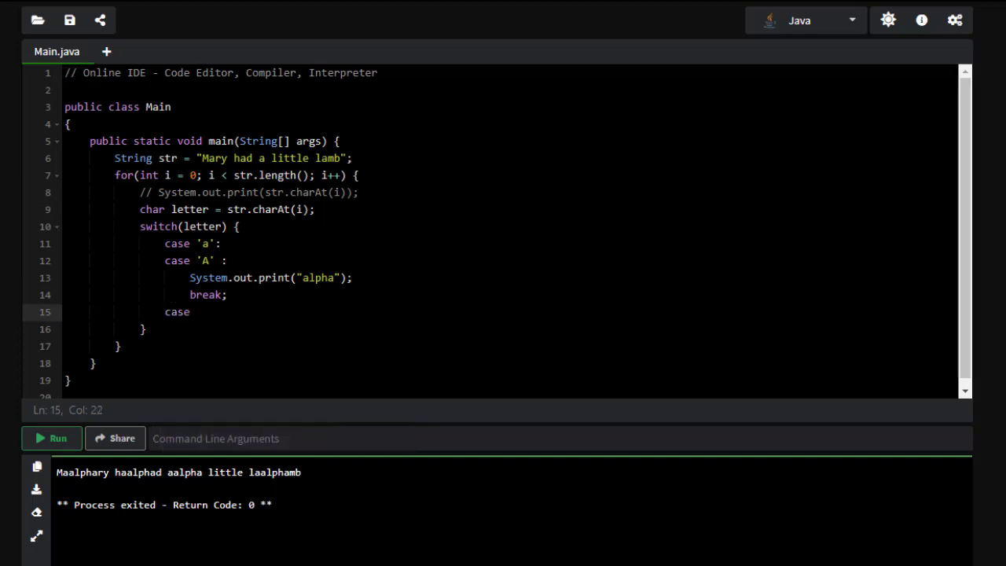
{"action": "type", "text": "'b':"}
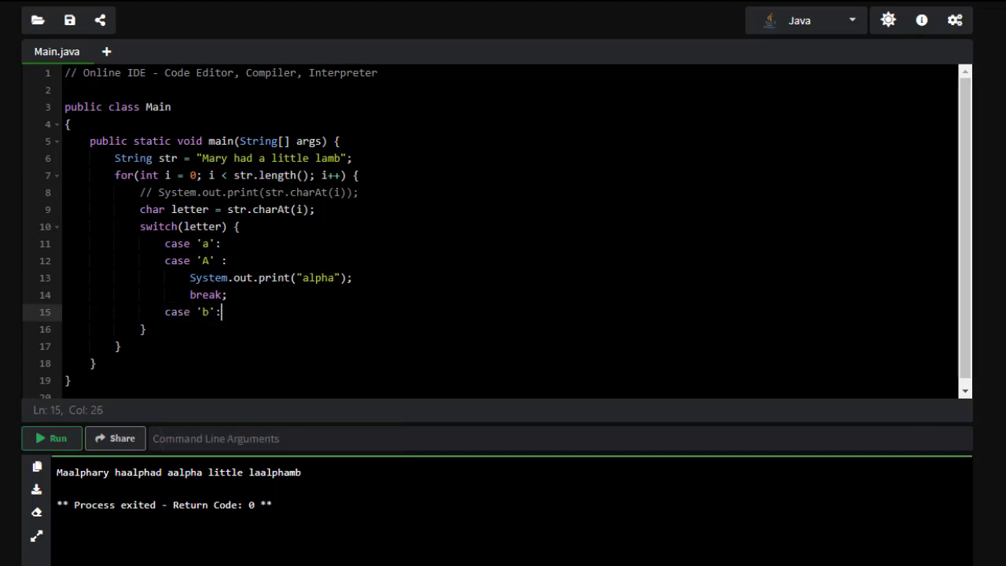
{"action": "type", "text": "case '"}
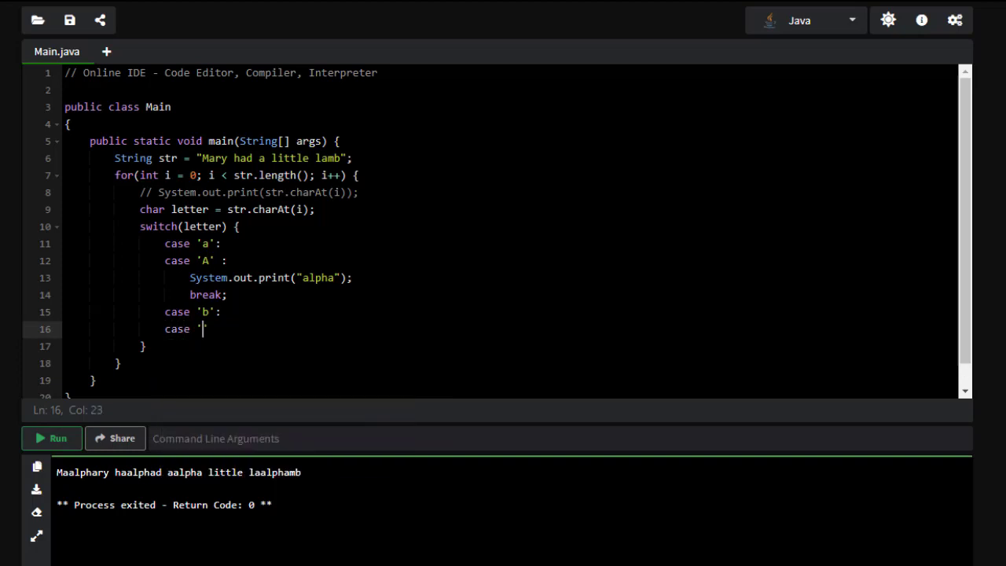
{"action": "type", "text": "B':"}
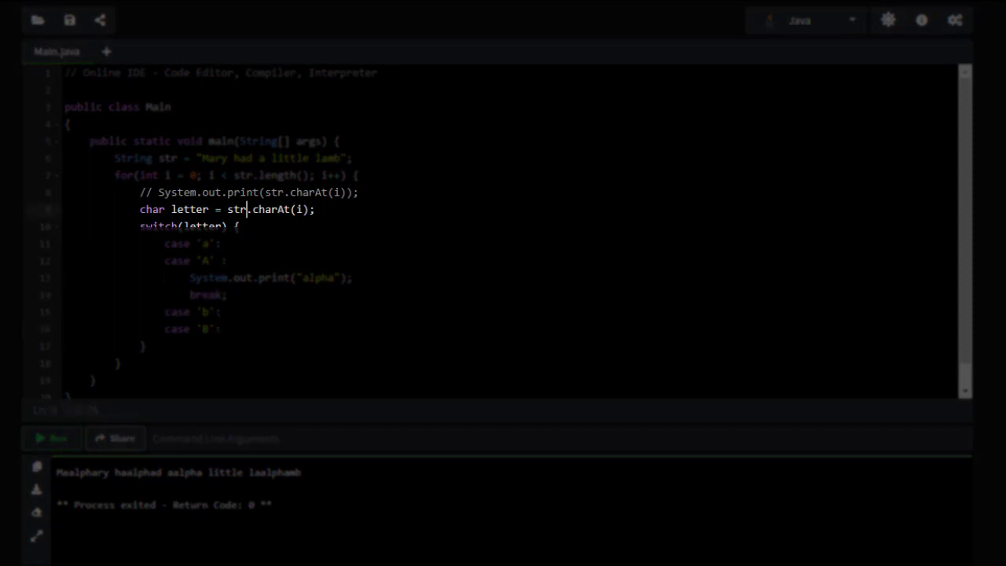
{"action": "type", "text": "to."}
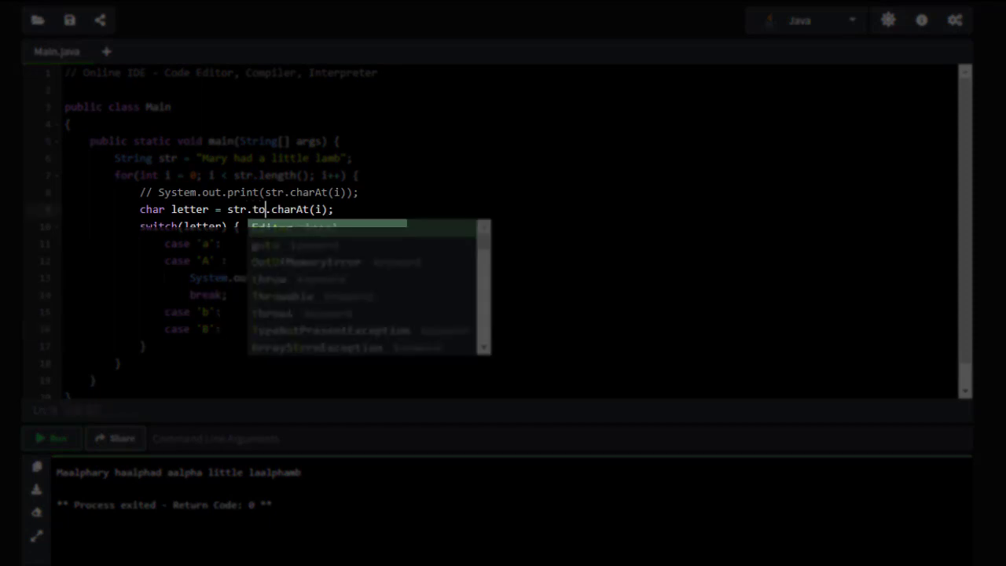
{"action": "type", "text": "LowerCase("}
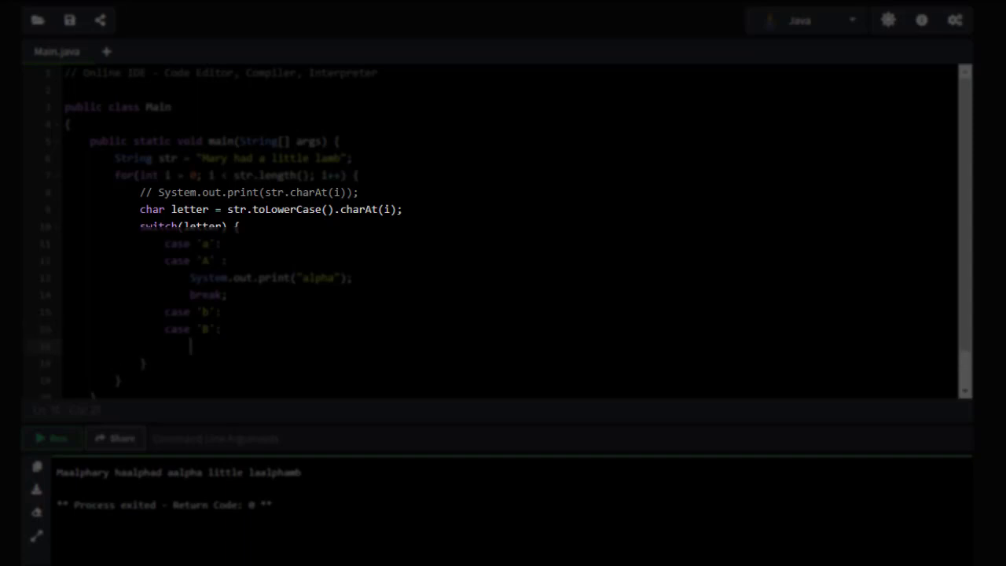
Step: Make the b case print "bravo" and then break
{"action": "type", "text": "System."}
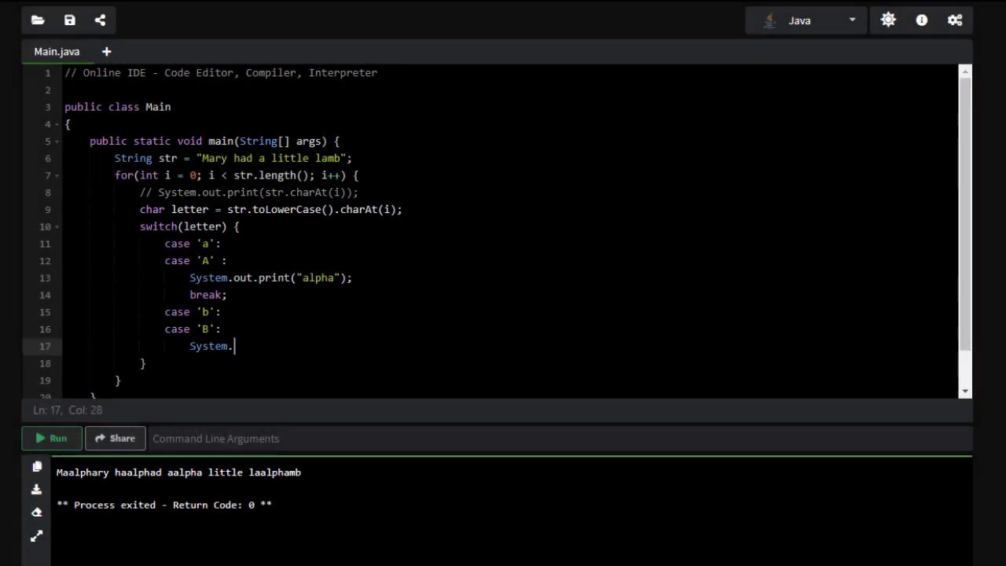
{"action": "type", "text": "out.print(\""}
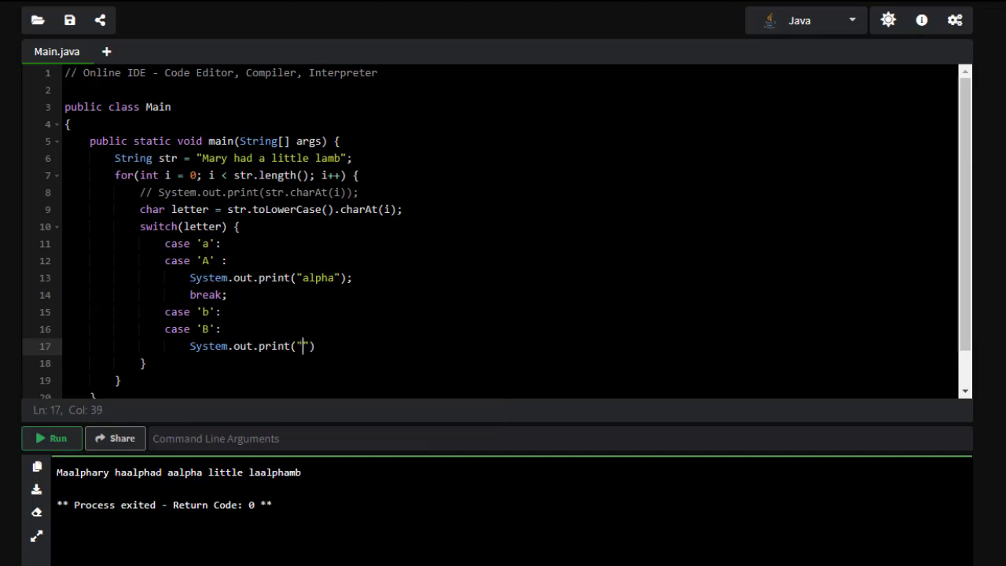
{"action": "type", "text": "br"}
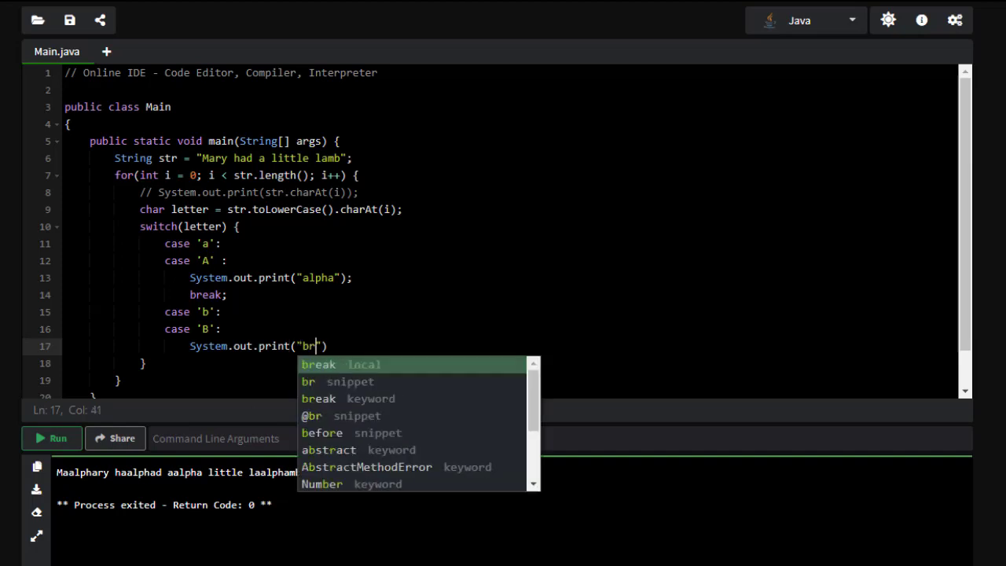
{"action": "type", "text": "avo"}
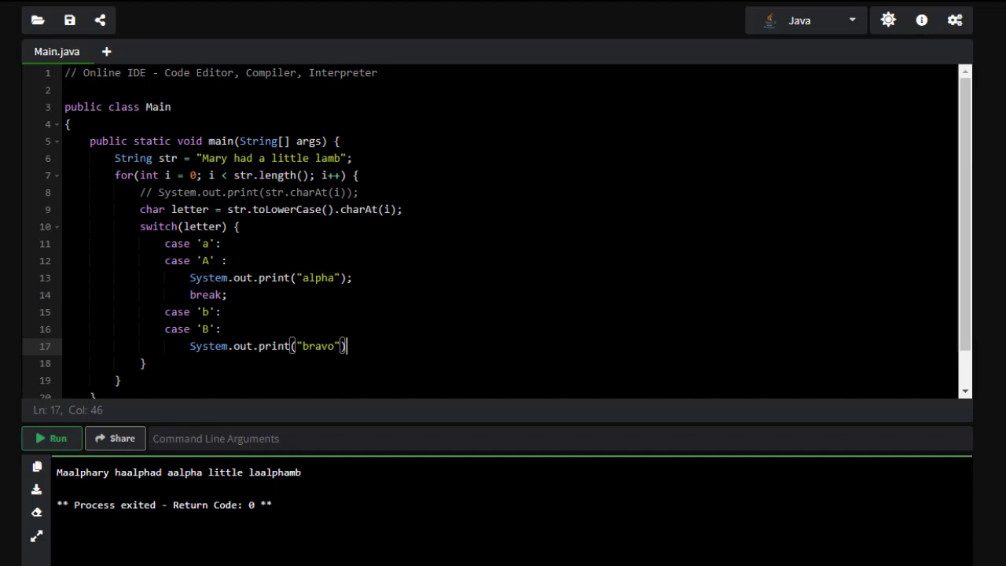
{"action": "type", "text": ";"}
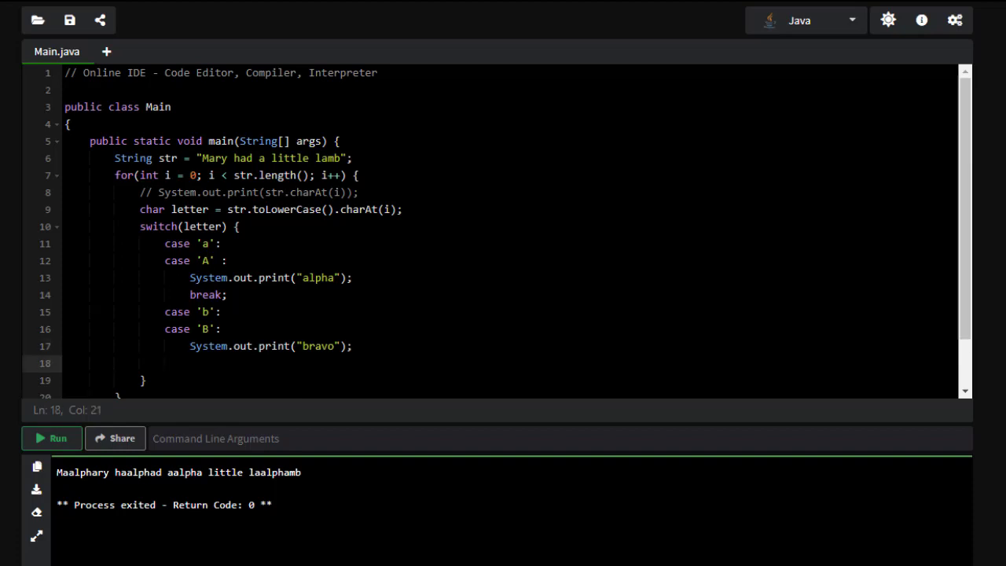
{"action": "type", "text": "break;"}
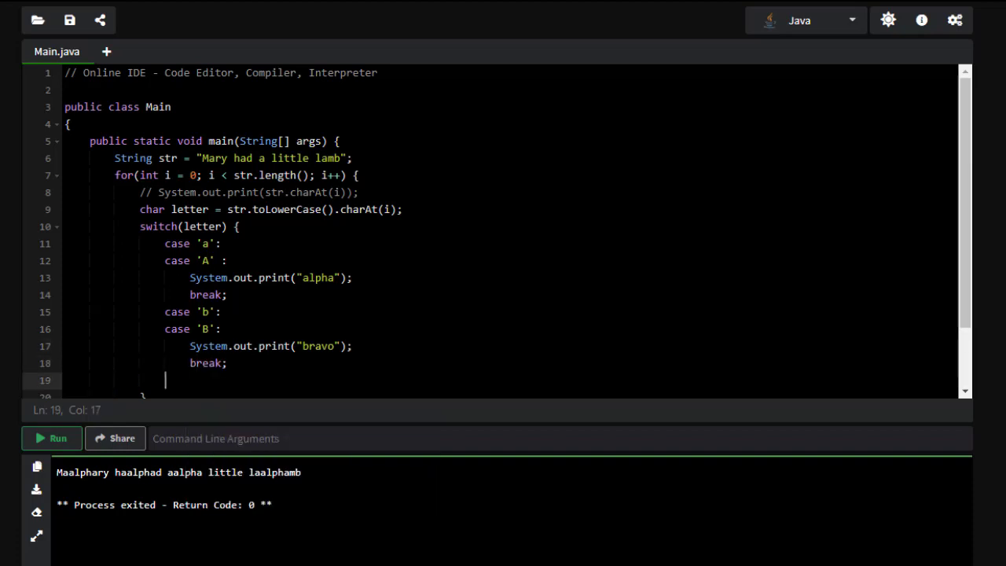
Step: Begin case 'c': and continue the case blocks for every letter through 'z' (zulu)
{"action": "type", "text": "case 'c"}
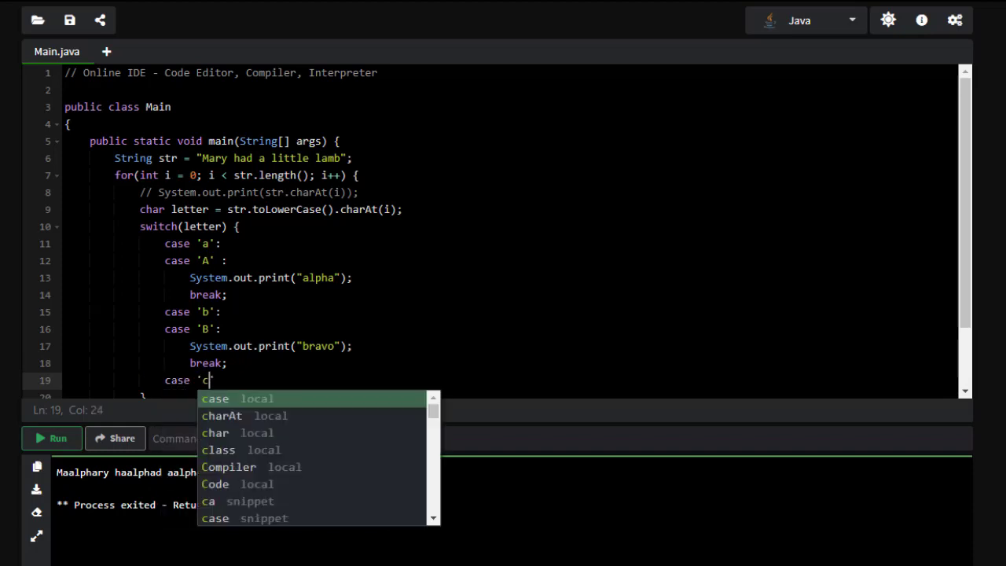
{"action": "type", "text": "':"}
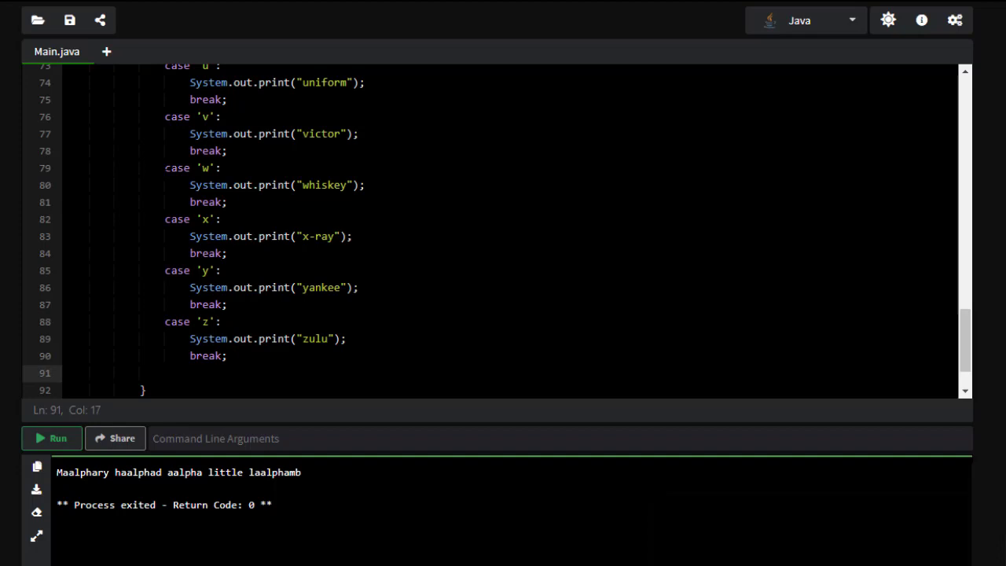
Step: Add a case ' ' that calls System.out.println(); and then breaks
{"action": "type", "text": "case ' ':"}
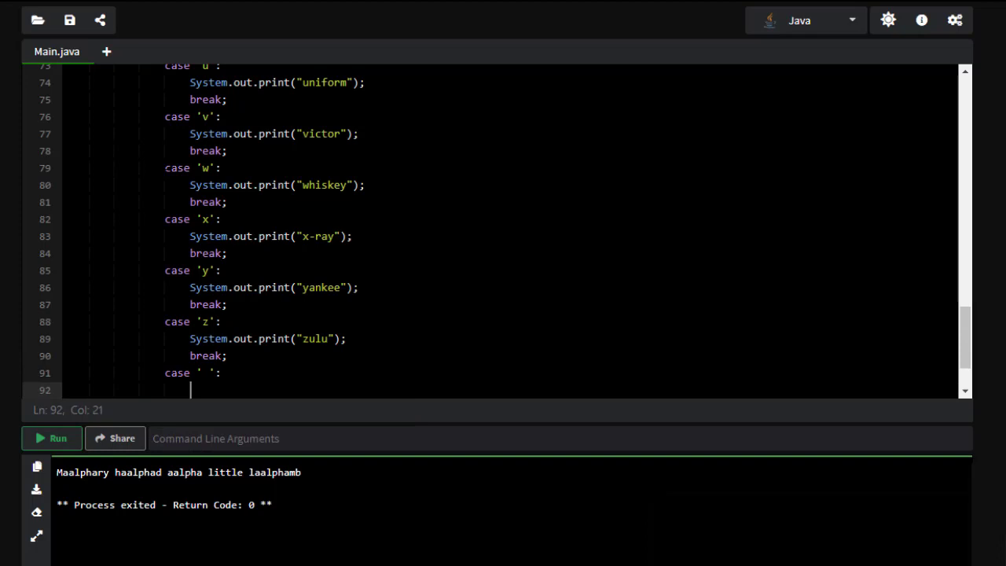
{"action": "type", "text": "System.out.println("}
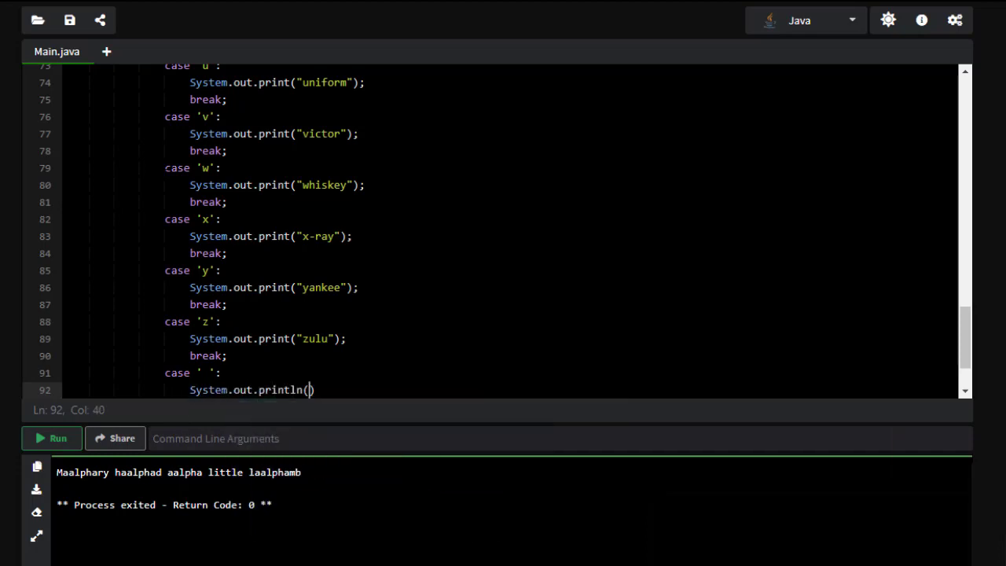
{"action": "type", "text": ");"}
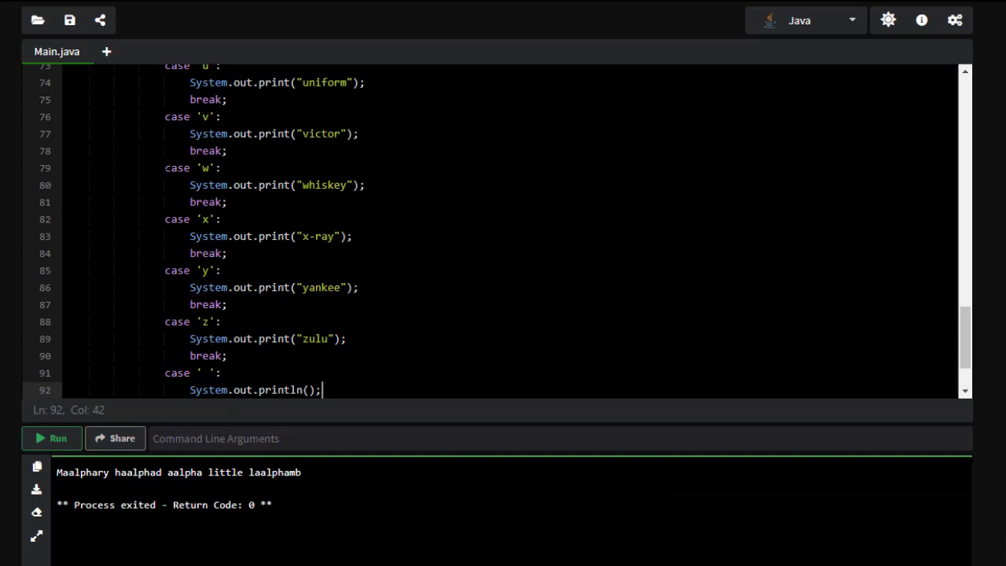
{"action": "type", "text": "break;"}
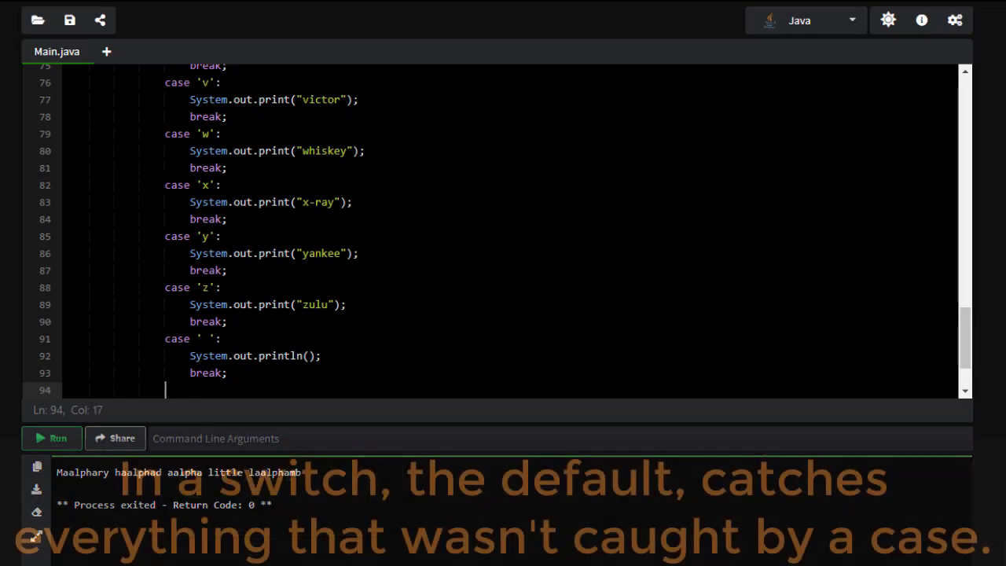
Step: Add default: printing System.out.print(letter);, removing the stray zero typo
{"action": "type", "text": "default:"}
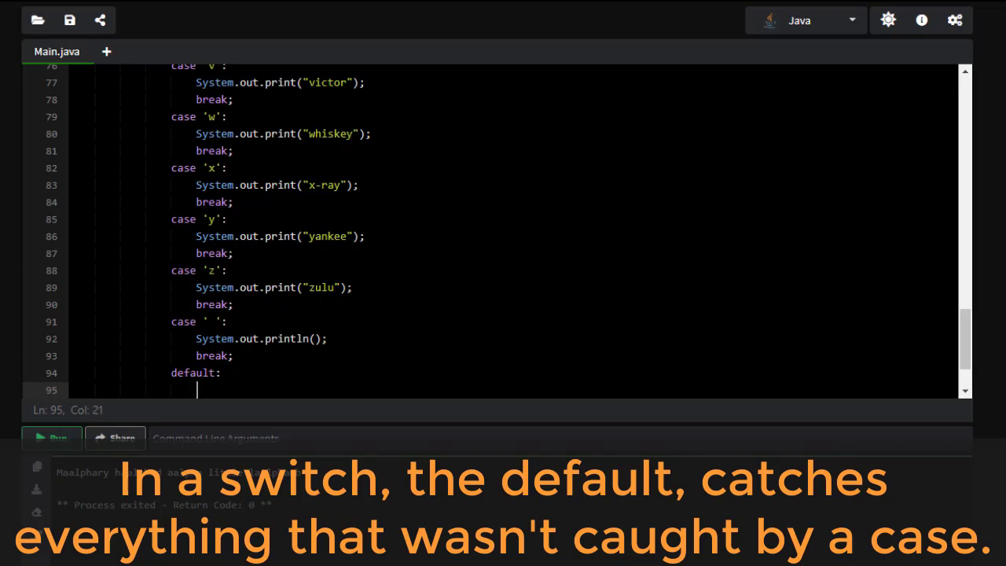
{"action": "type", "text": "System.out.print()"}
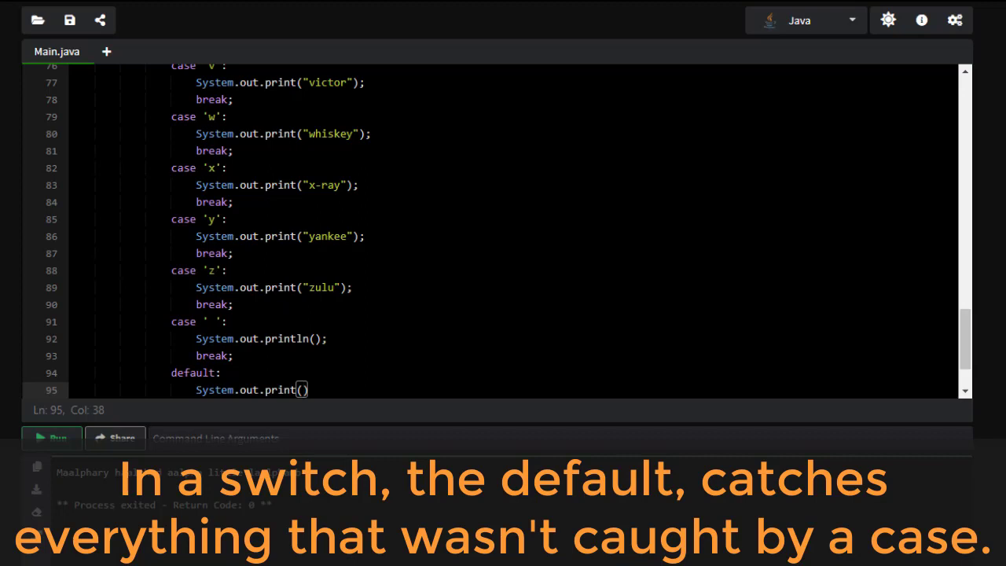
{"action": "type", "text": "letter"}
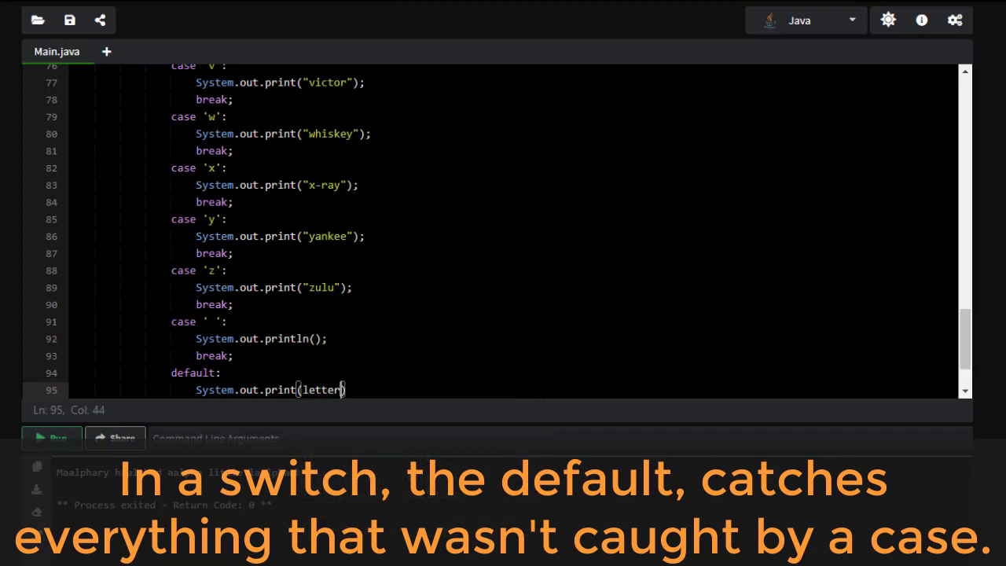
{"action": "type", "text": "0"}
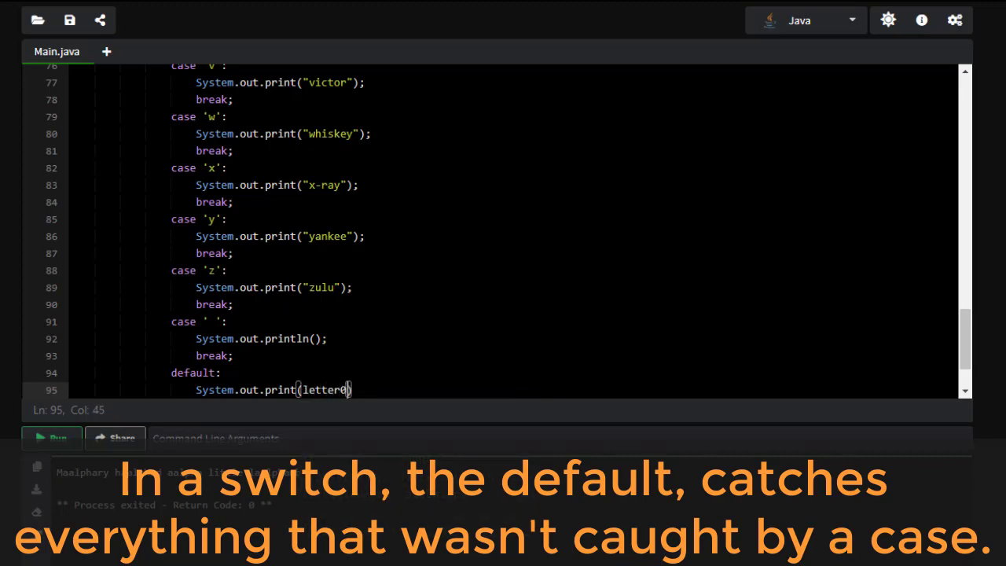
{"action": "key", "text": "Backspace"}
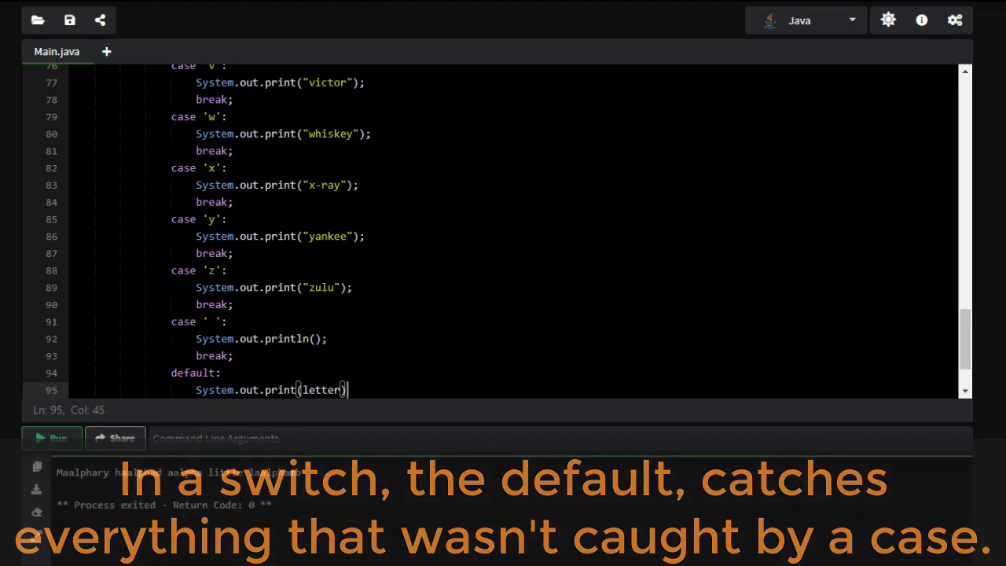
{"action": "type", "text": ";"}
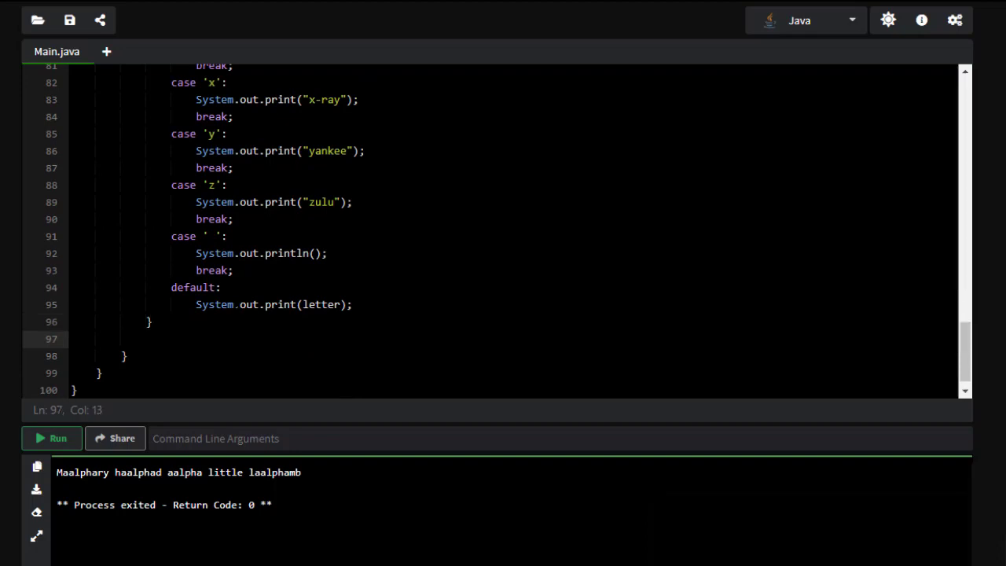
Step: After the switch, print a single space with System.out.print(" ");
{"action": "type", "text": "S"}
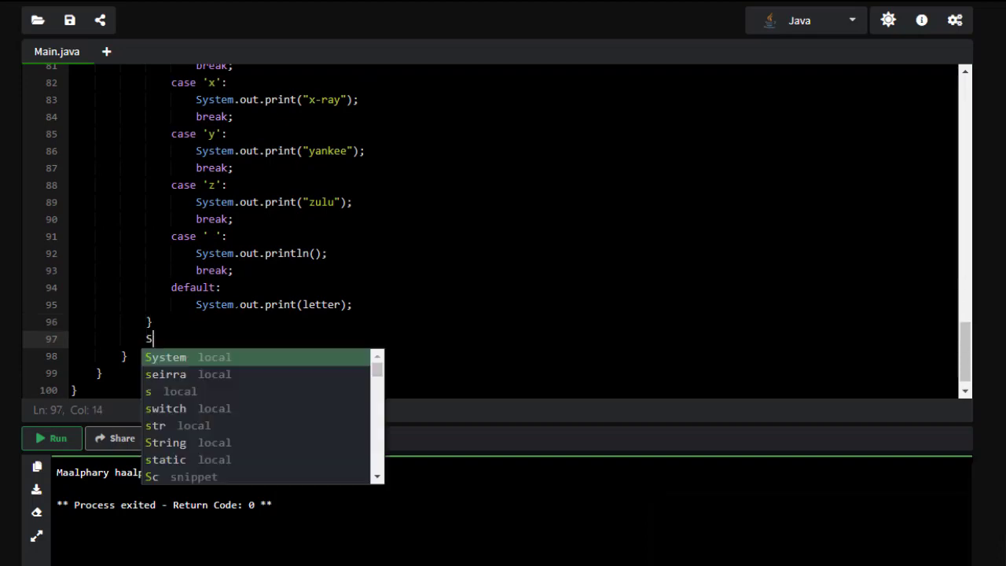
{"action": "type", "text": "ystem.p"}
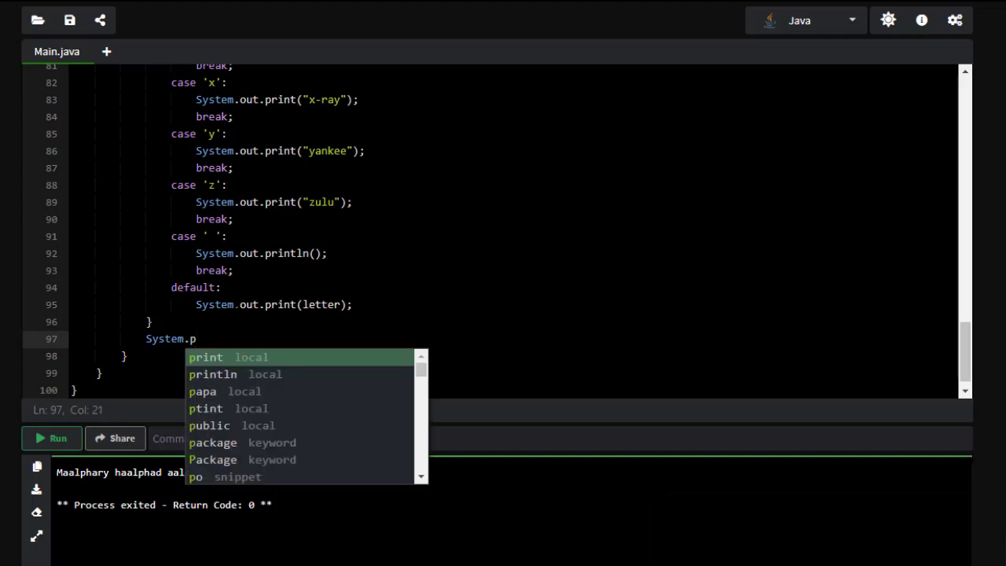
{"action": "type", "text": "out.print("}
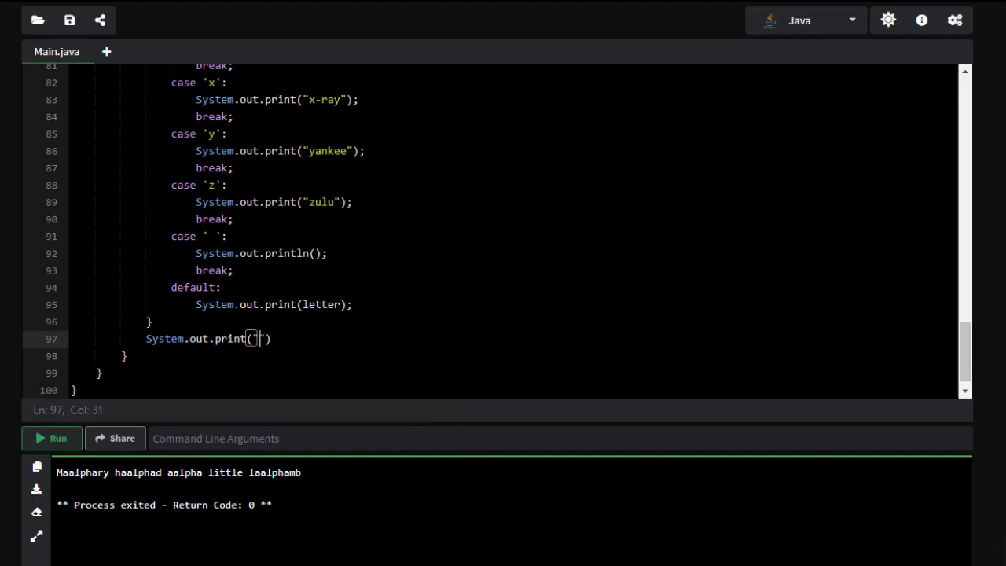
{"action": "type", "text": "\" \""}
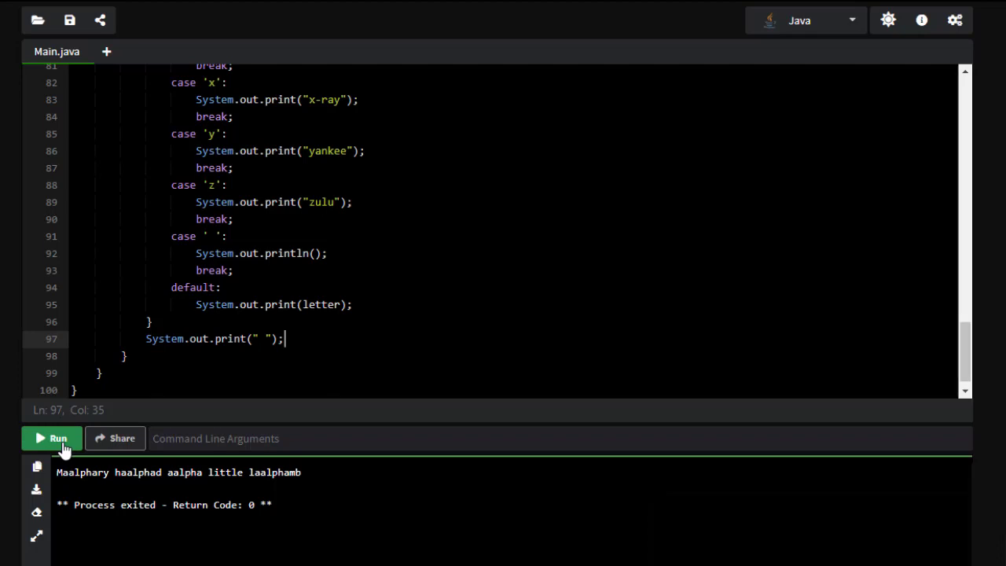
Step: Run the program to print each word's NATO words space-separated, one word per line
{"action": "left_click", "coordinate": [51, 437]}
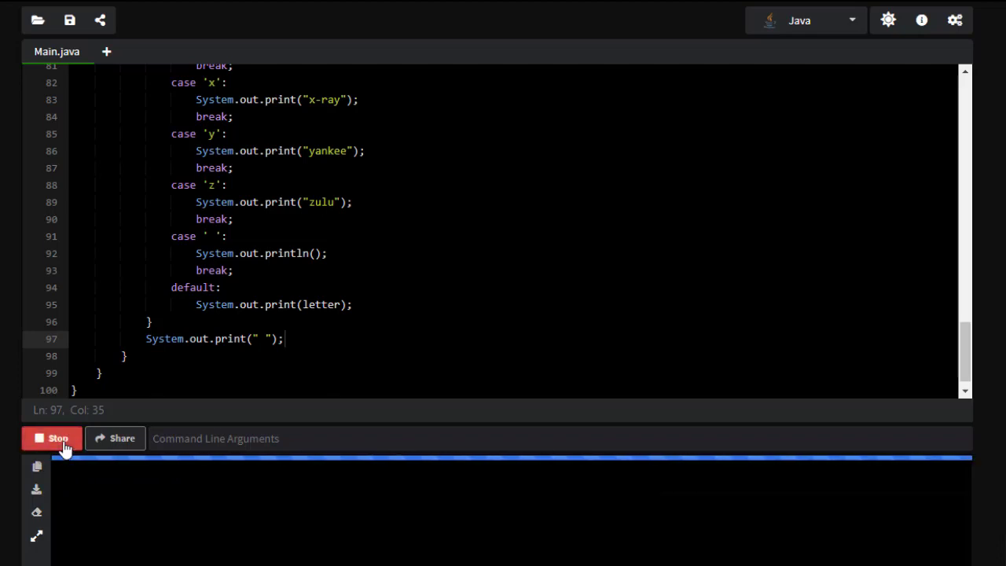
{"action": "left_click", "coordinate": [52, 437]}
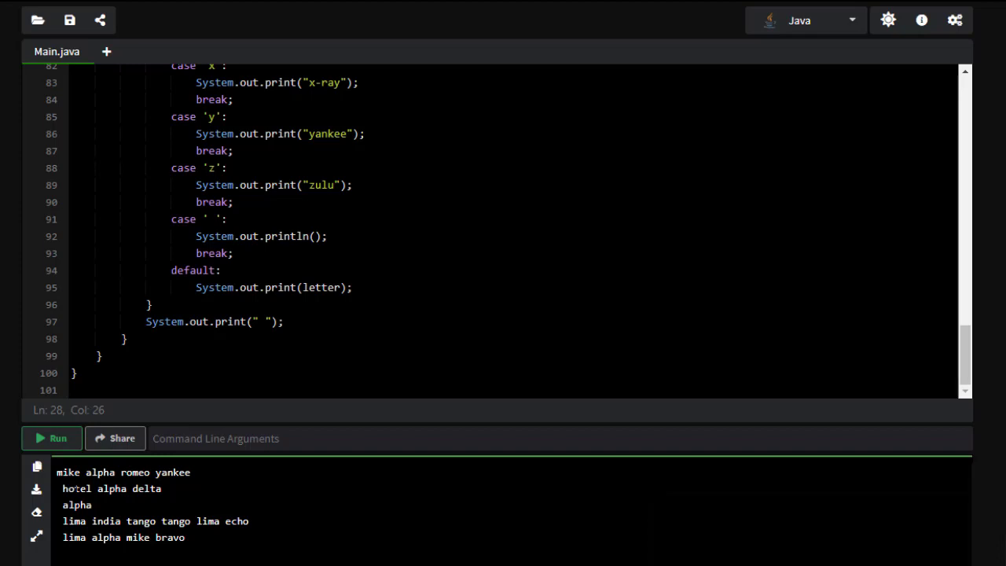
{"action": "mouse_move", "coordinate": [207, 554]}
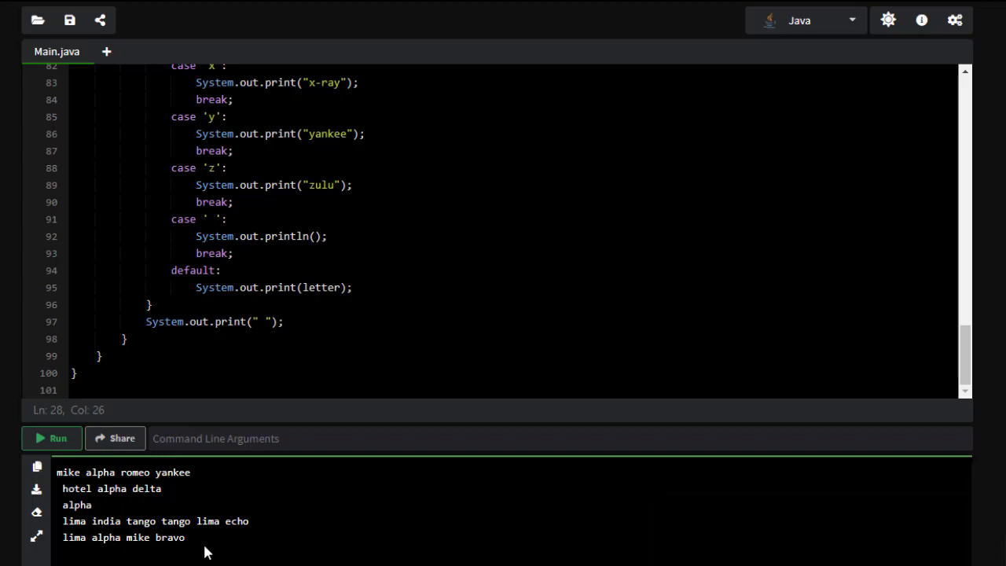
{"action": "mouse_move", "coordinate": [212, 532]}
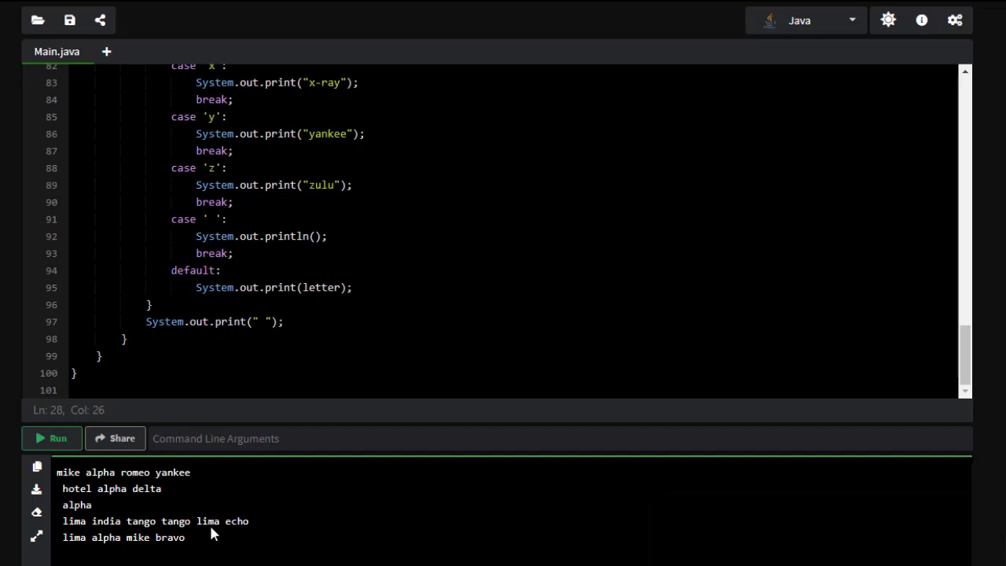